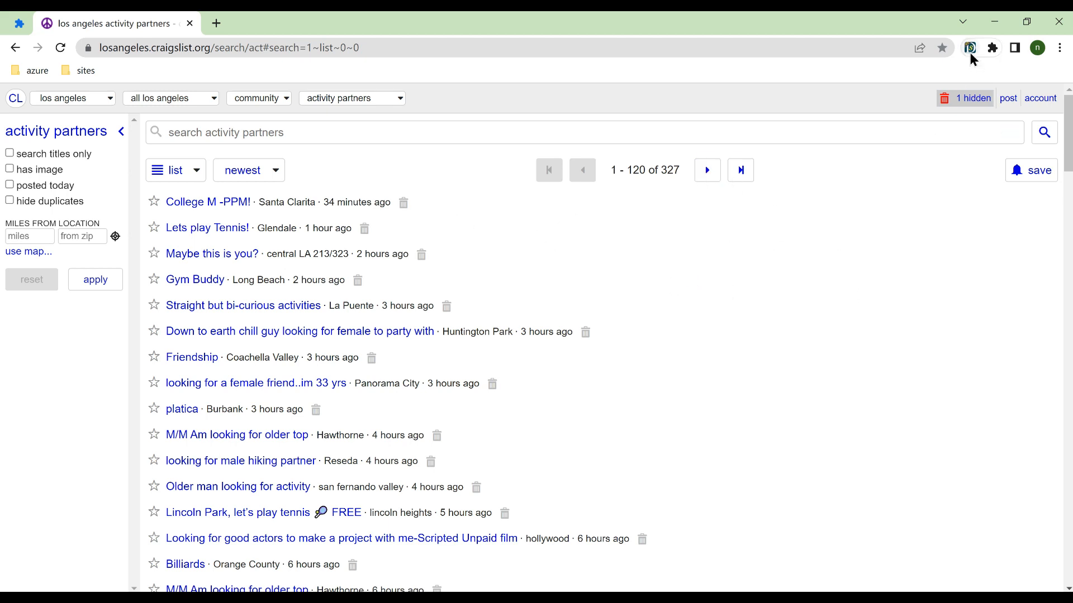
Choose Click 'Next' Button/Link pagination and locate Craigslist's next-page arrow as the Next button via Element Finder
left_click(969, 47)
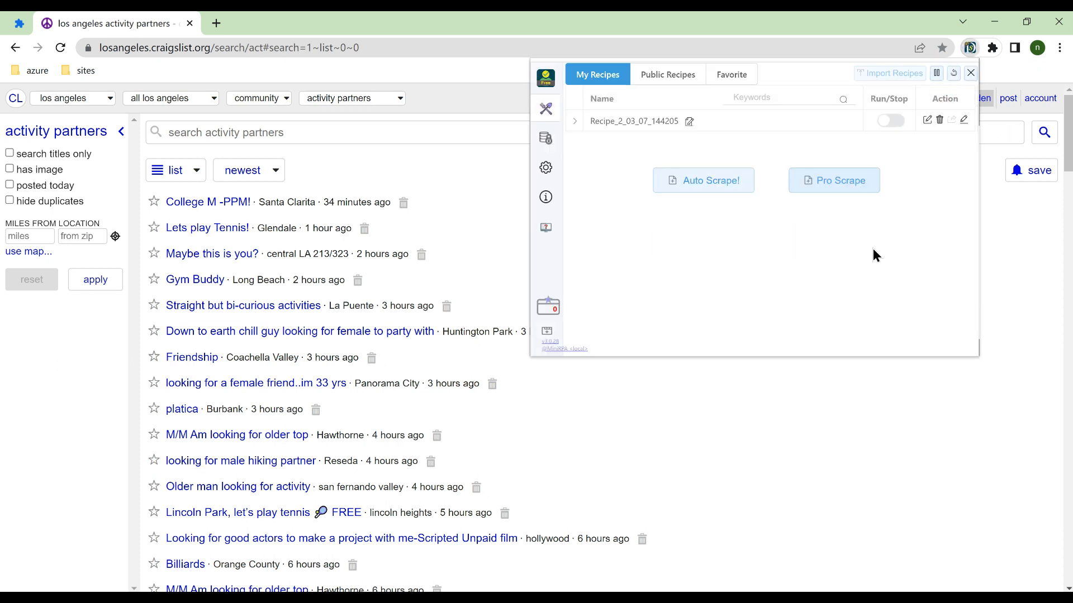
left_click(704, 180)
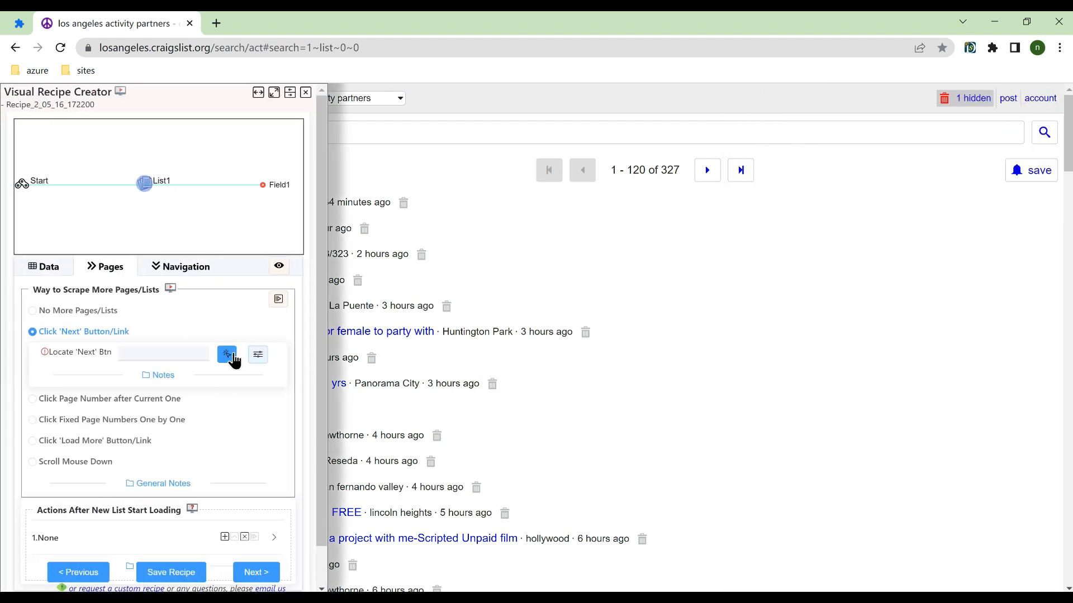
left_click(226, 356)
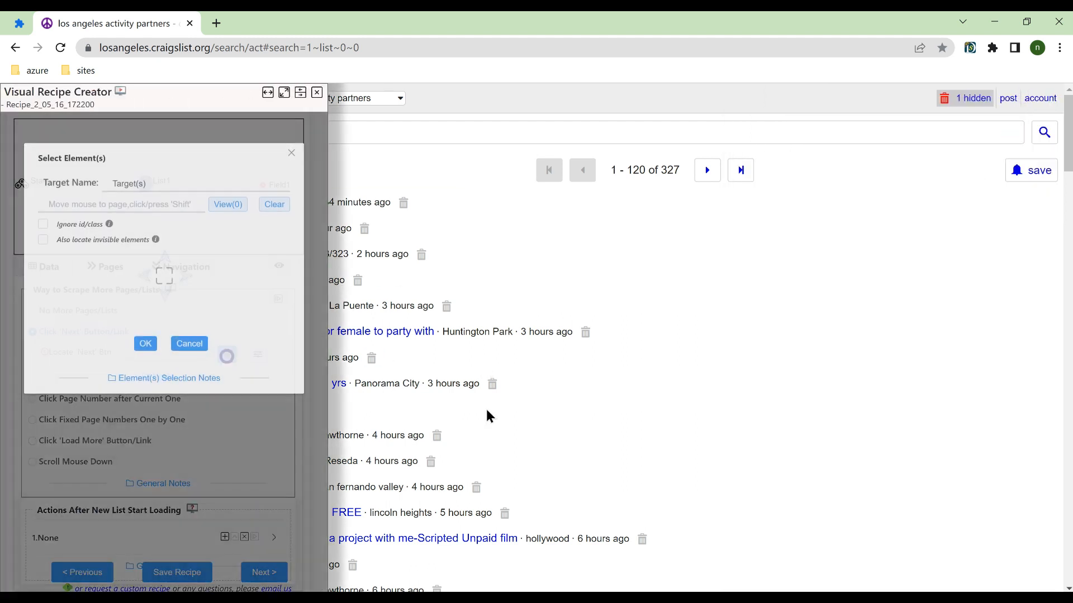
left_click(706, 170)
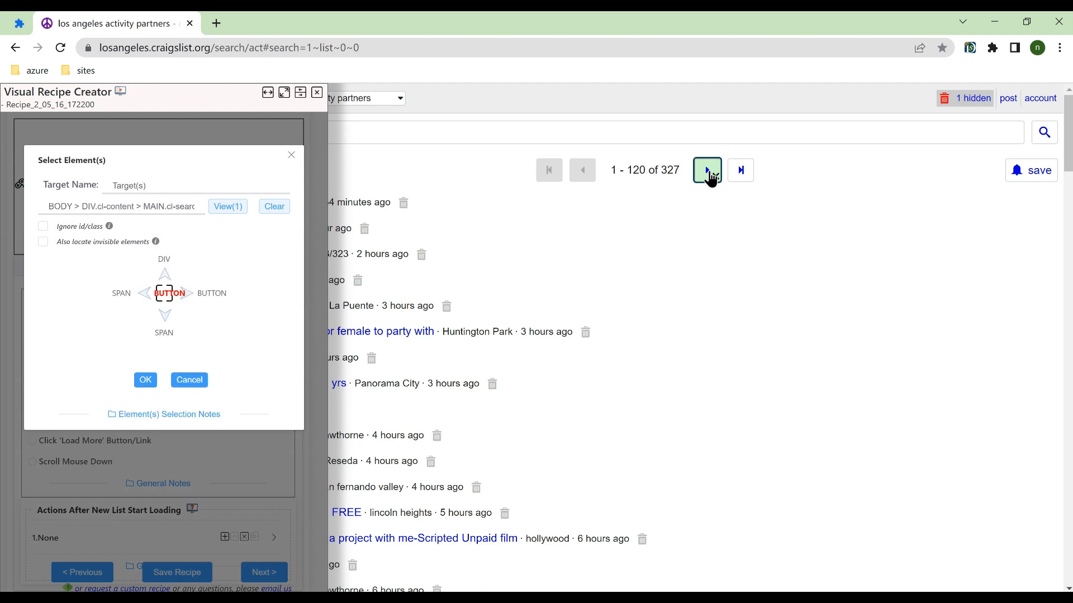
left_click(145, 380)
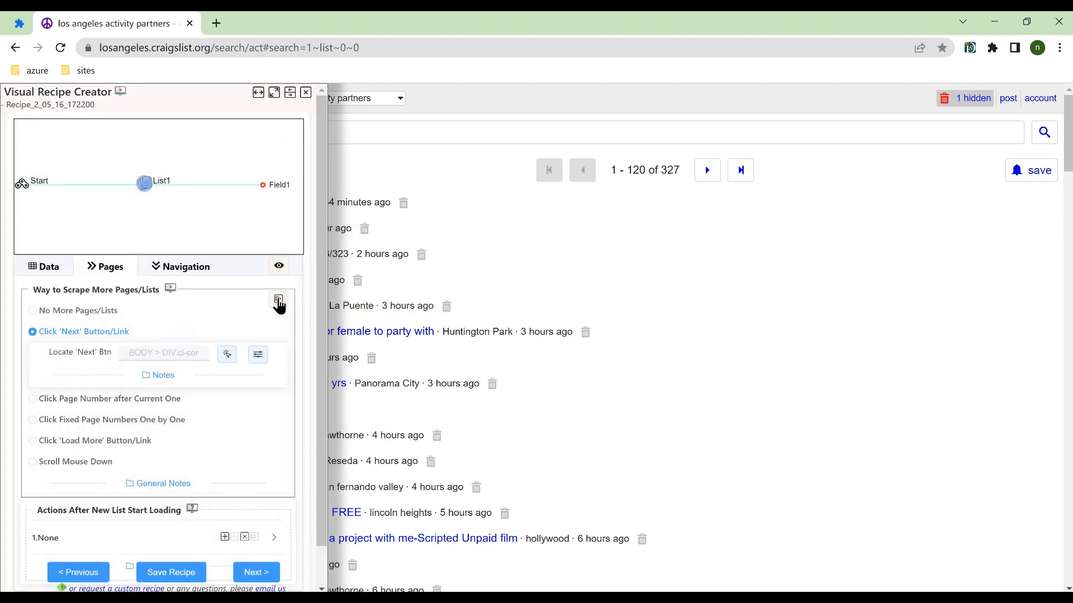
Test the located Next button until Craigslist reaches its last page, then show the Locate 'Next' Btn notes
left_click(706, 170)
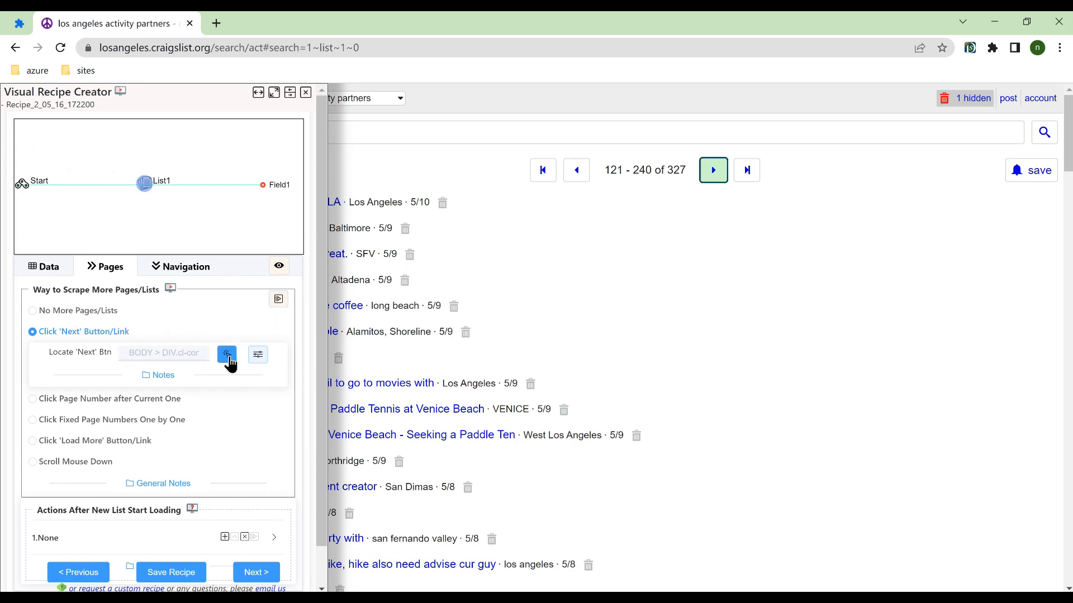
left_click(713, 170)
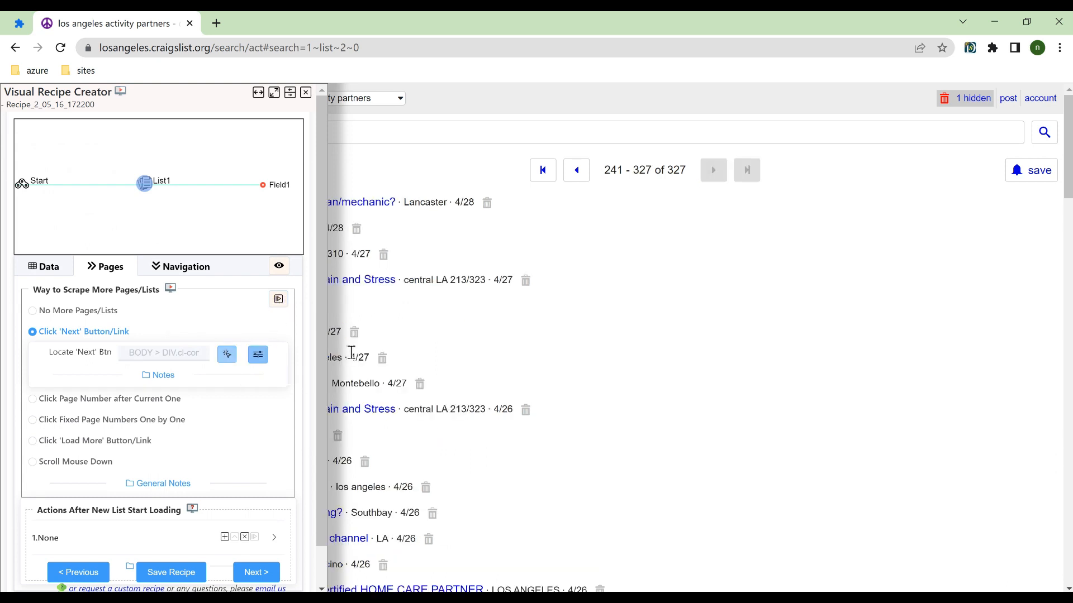
mouse_move(227, 355)
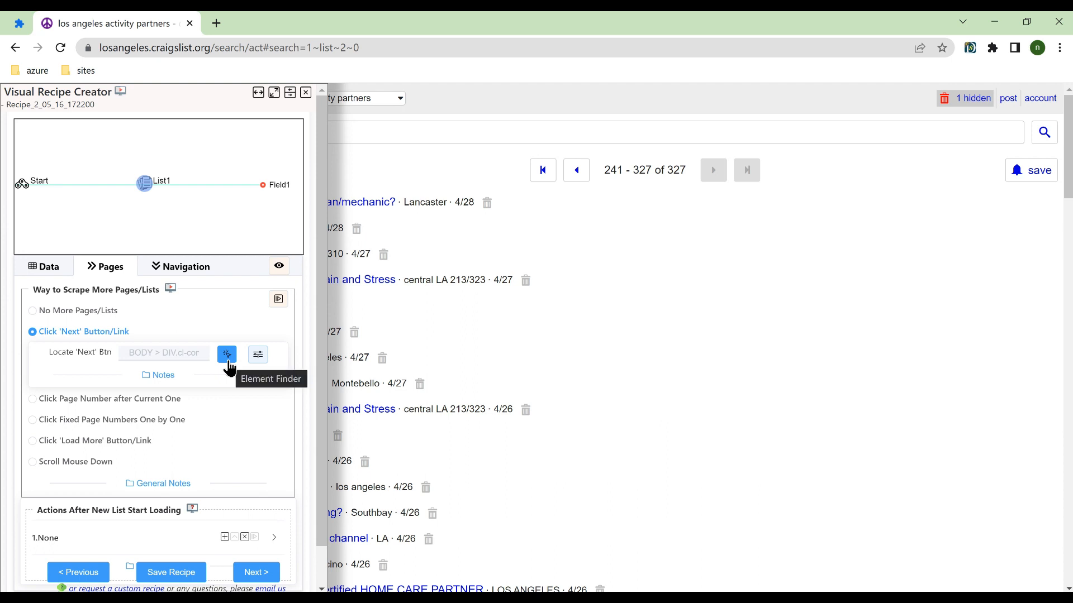
mouse_move(268, 392)
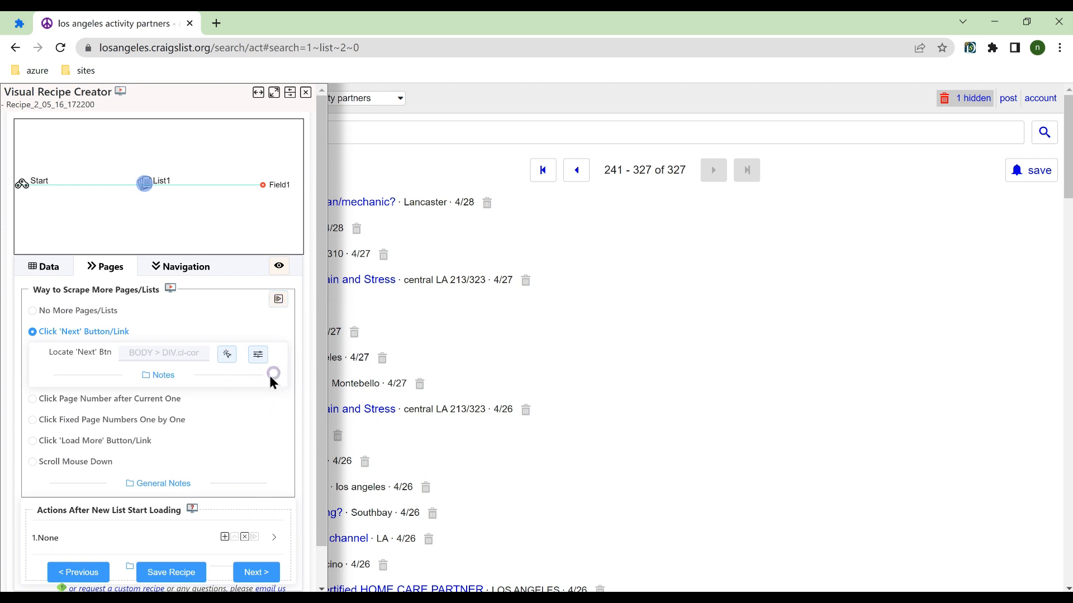
left_click(163, 376)
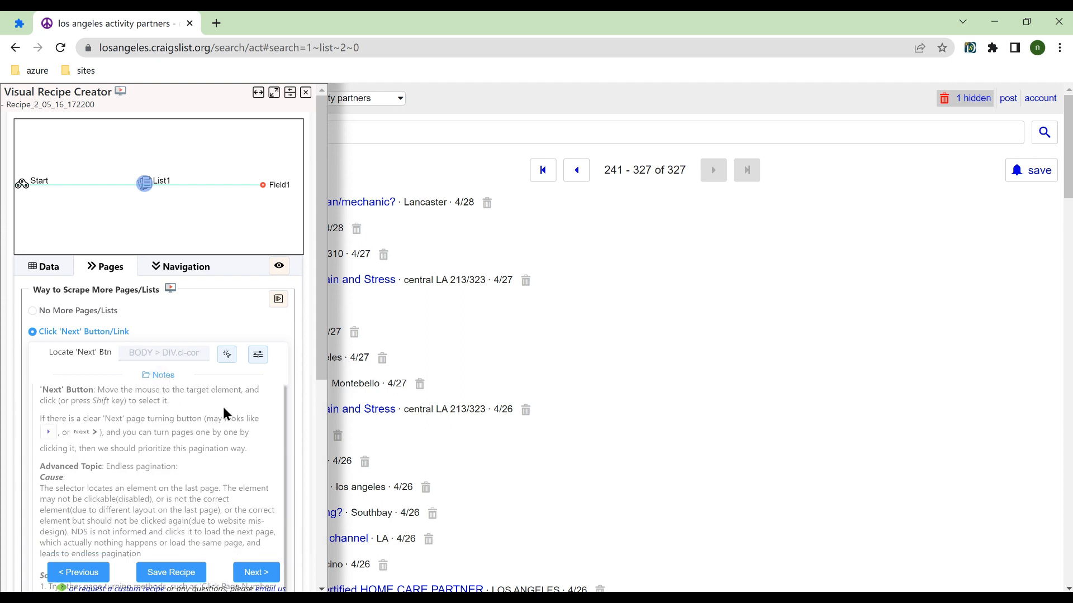
scroll("down", 3)
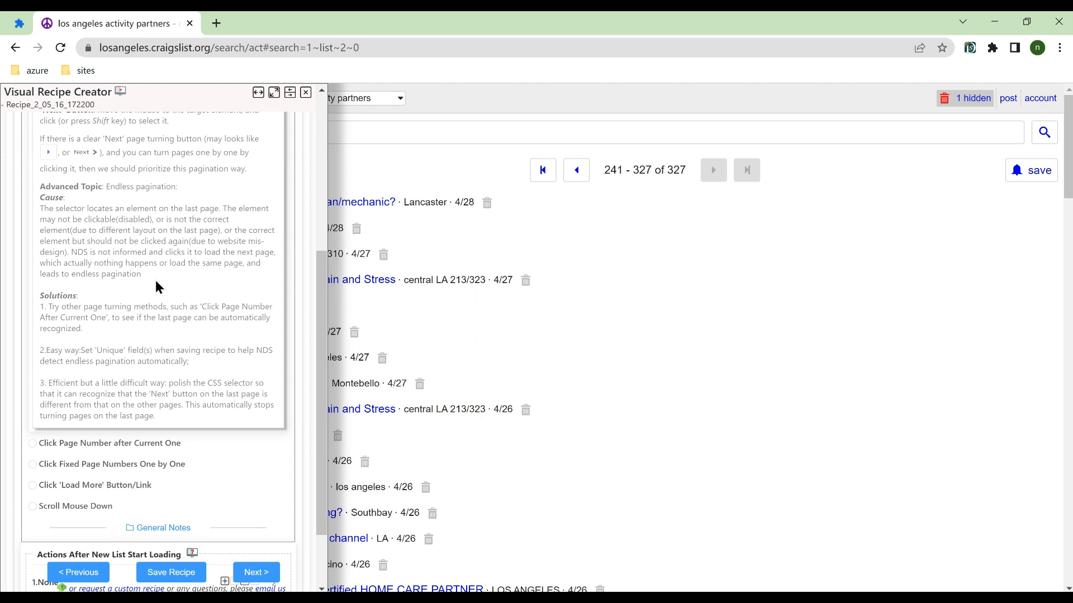
mouse_move(147, 289)
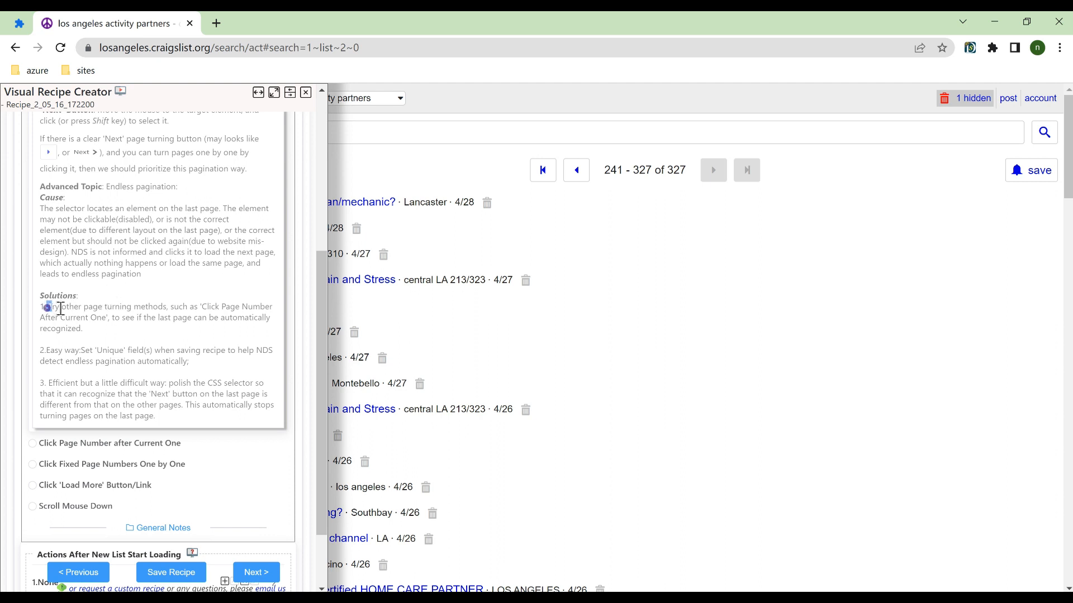
left_click_drag(39, 306, 84, 328)
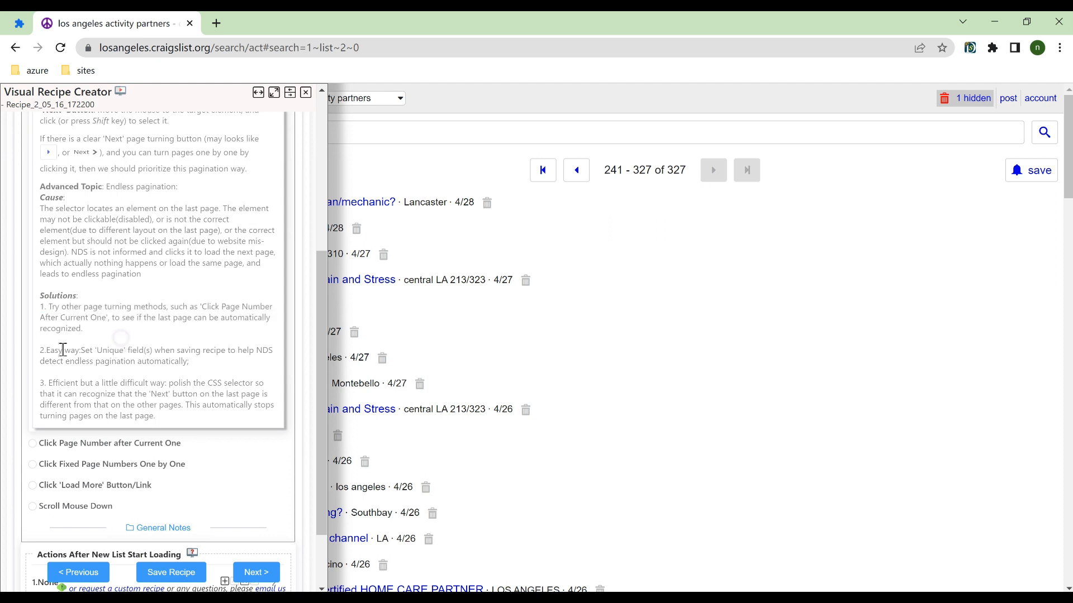
left_click_drag(46, 350, 188, 360)
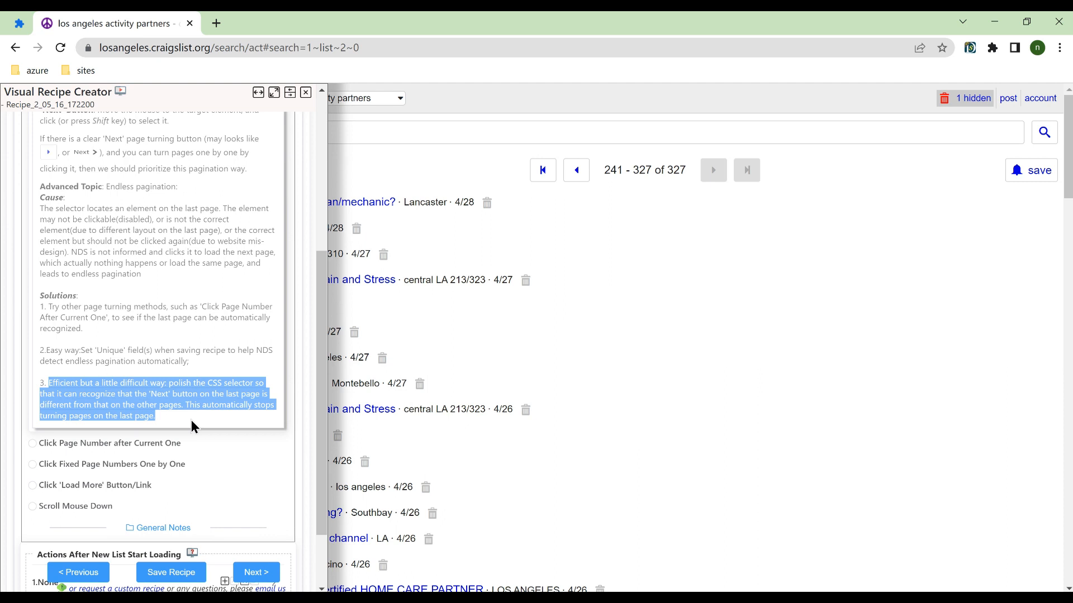
left_click(194, 426)
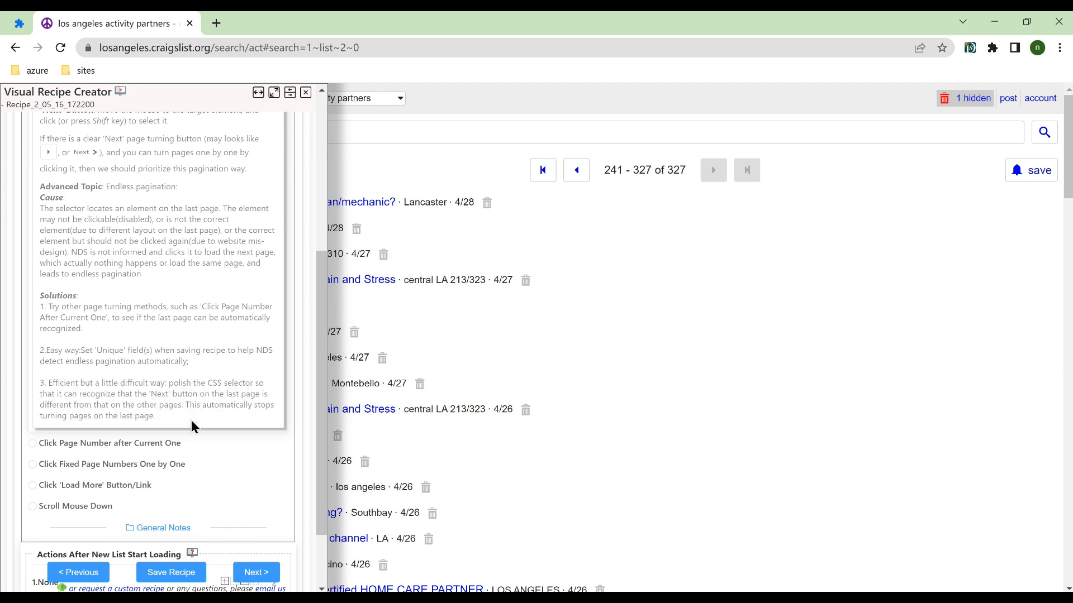